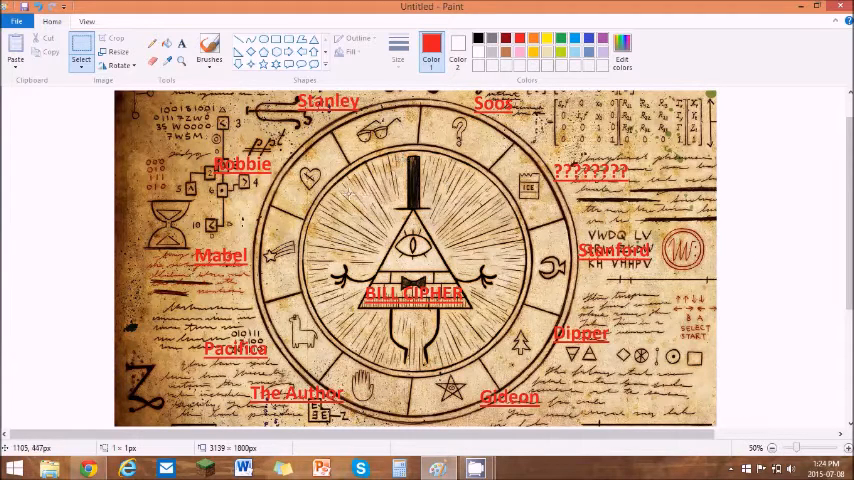
{"action": "mouse_move", "coordinate": [320, 300]}
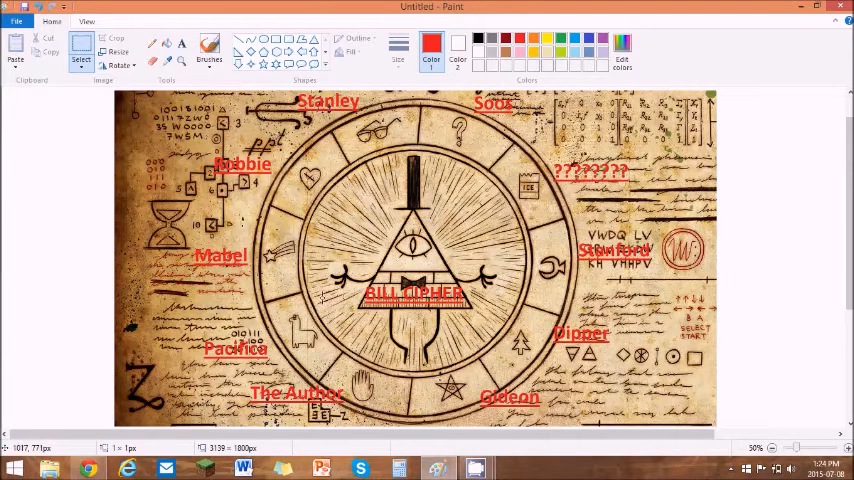
{"action": "mouse_move", "coordinate": [535, 318]}
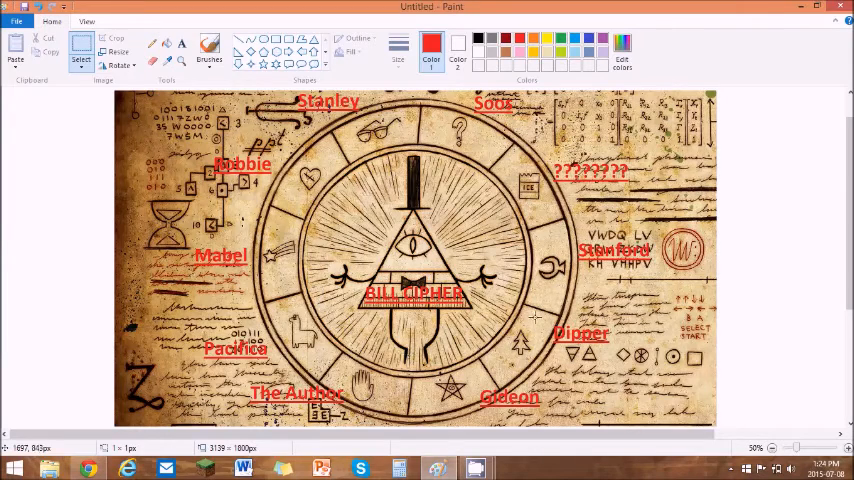
{"action": "mouse_move", "coordinate": [415, 320]}
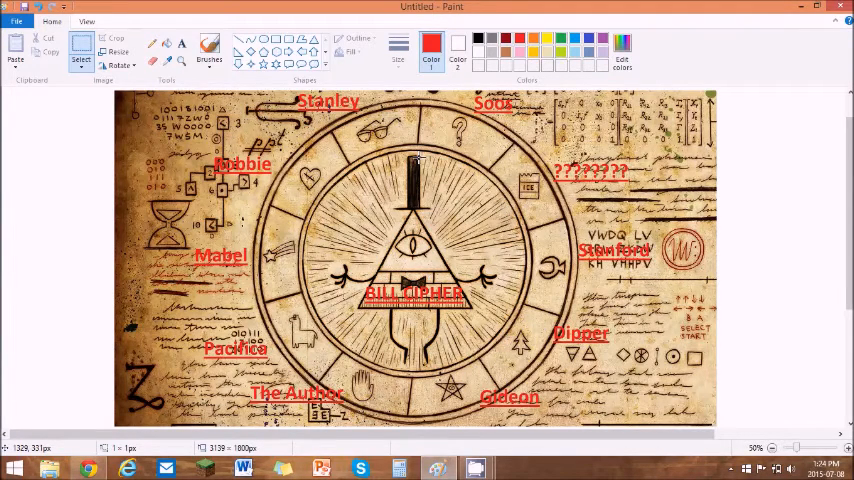
{"action": "mouse_move", "coordinate": [317, 245]}
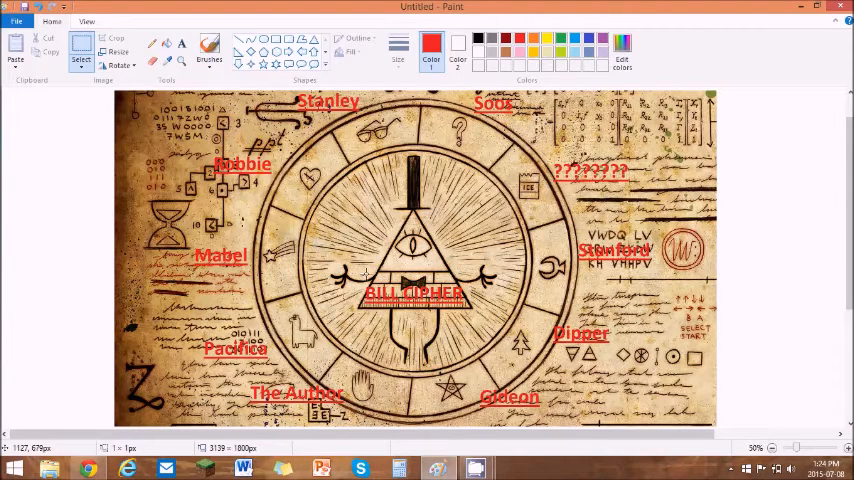
{"action": "mouse_move", "coordinate": [485, 367]}
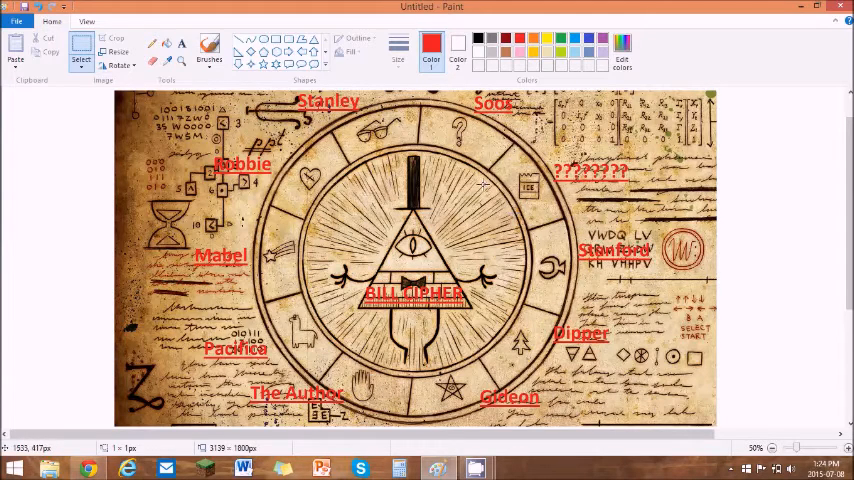
{"action": "mouse_move", "coordinate": [485, 185]}
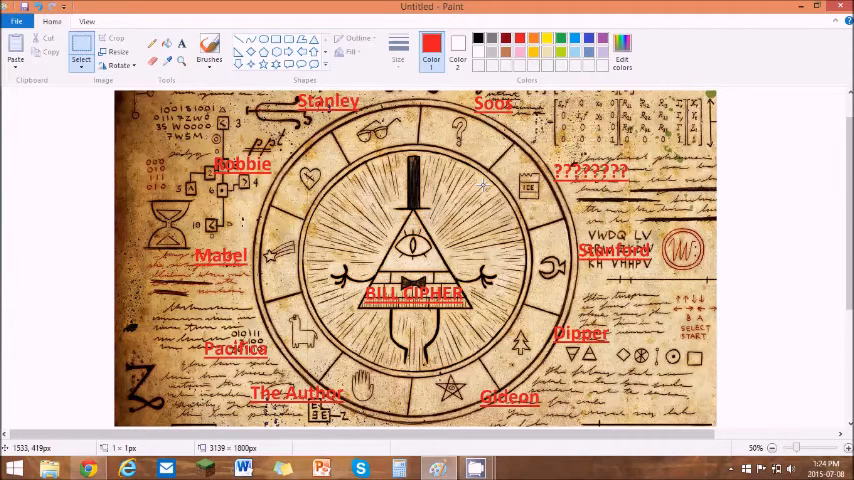
{"action": "mouse_move", "coordinate": [330, 218]}
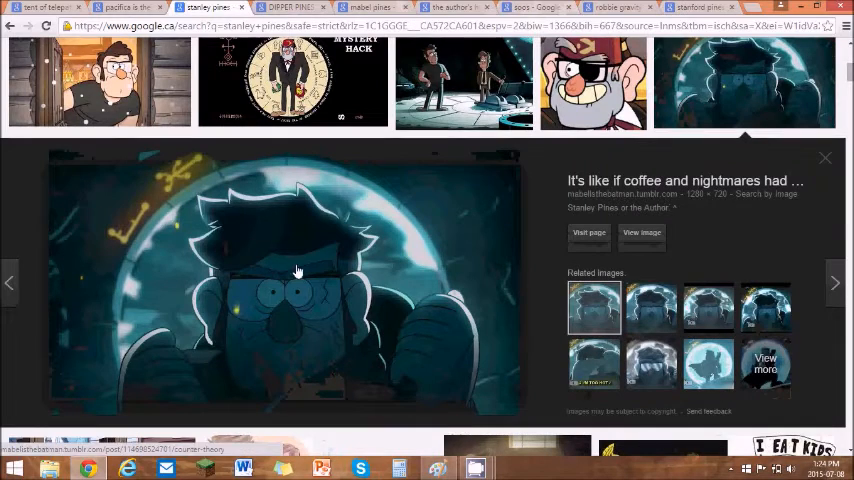
{"action": "mouse_move", "coordinate": [438, 467]}
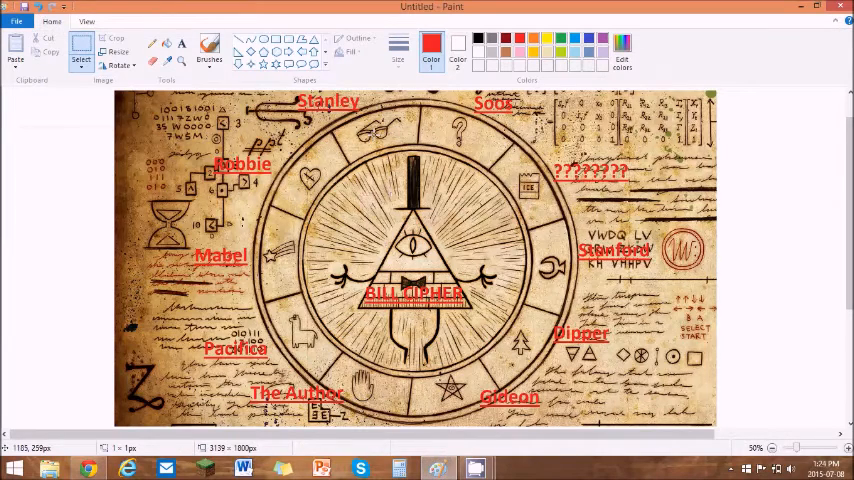
{"action": "mouse_move", "coordinate": [472, 147]}
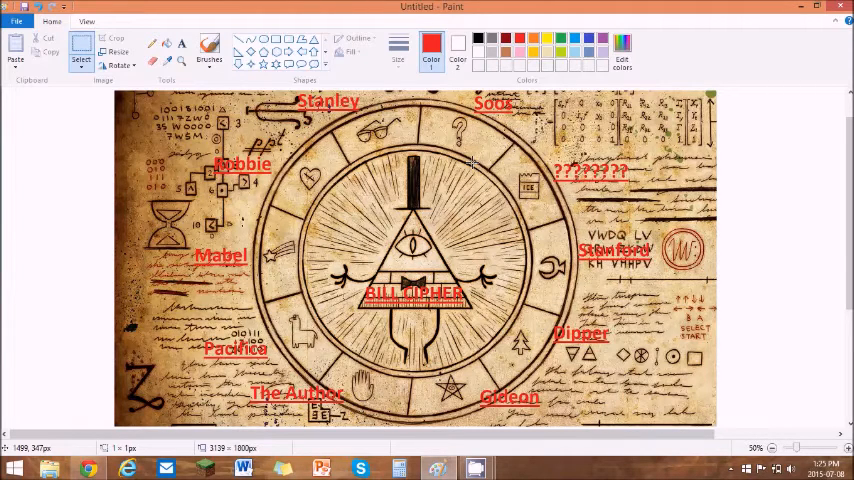
{"action": "mouse_move", "coordinate": [87, 467]}
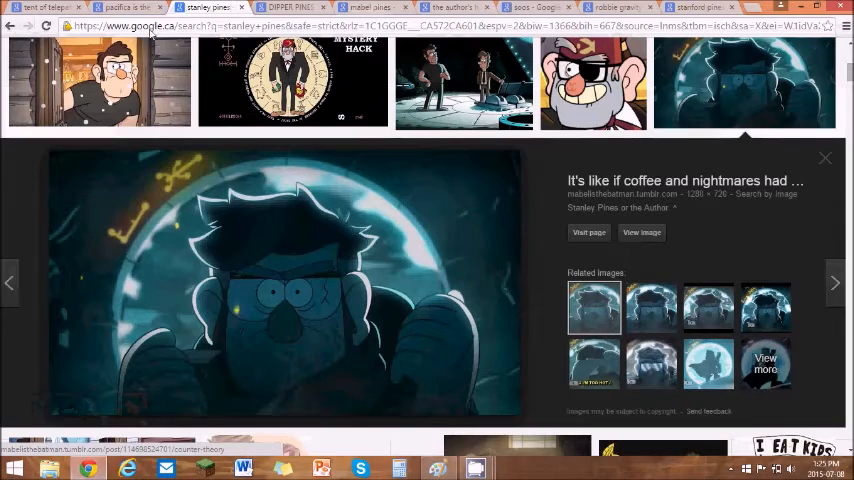
- Return to the labelled Bill Cipher wheel in Paint after checking the Stanley Pines result
{"action": "left_click", "coordinate": [530, 8]}
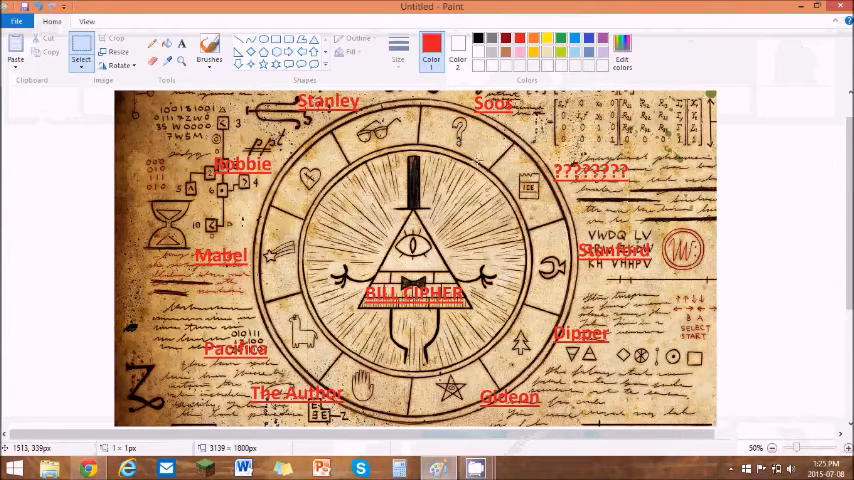
{"action": "mouse_move", "coordinate": [510, 215]}
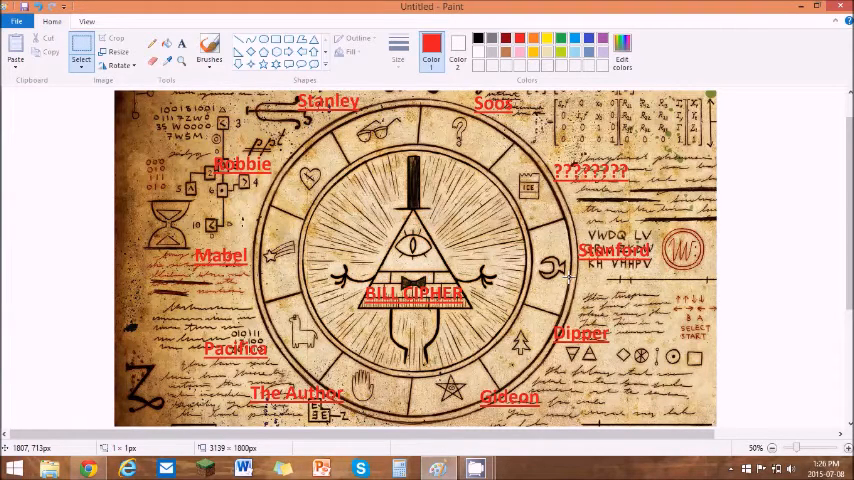
{"action": "mouse_move", "coordinate": [543, 335]}
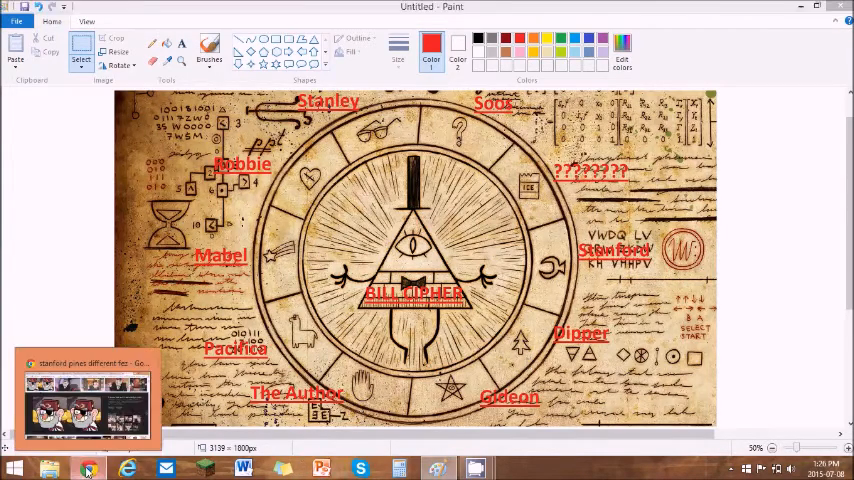
{"action": "left_click", "coordinate": [87, 467]}
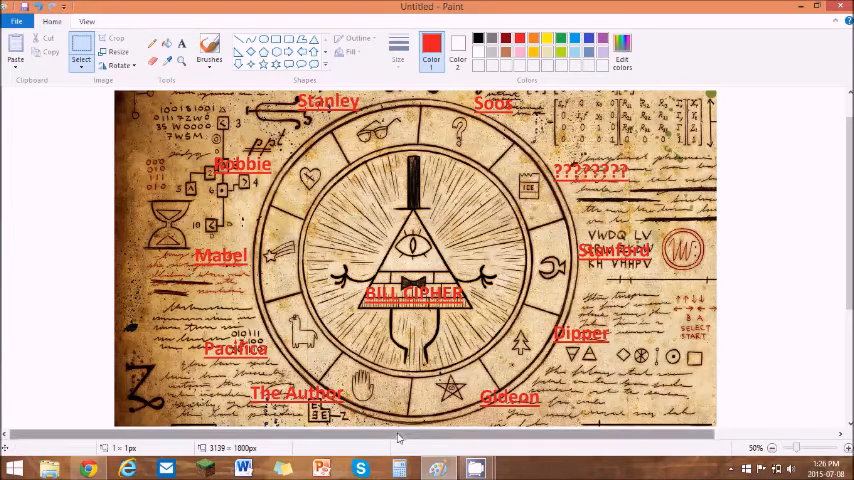
{"action": "mouse_move", "coordinate": [428, 442]}
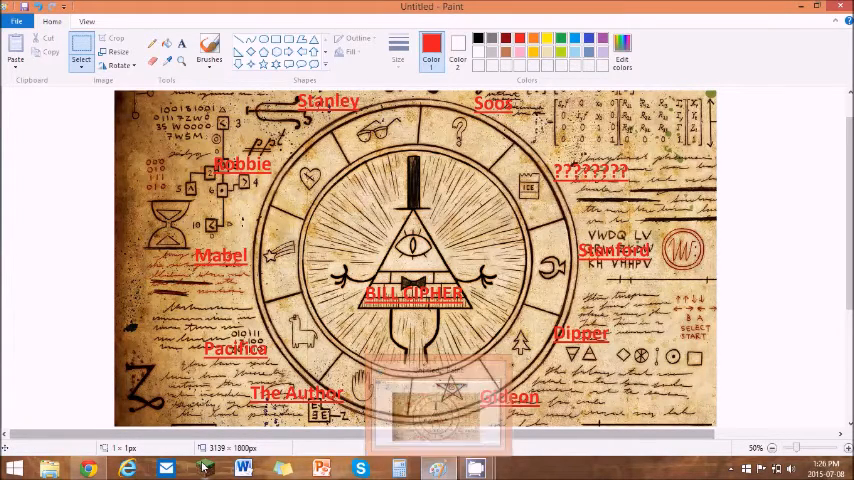
{"action": "mouse_move", "coordinate": [88, 467]}
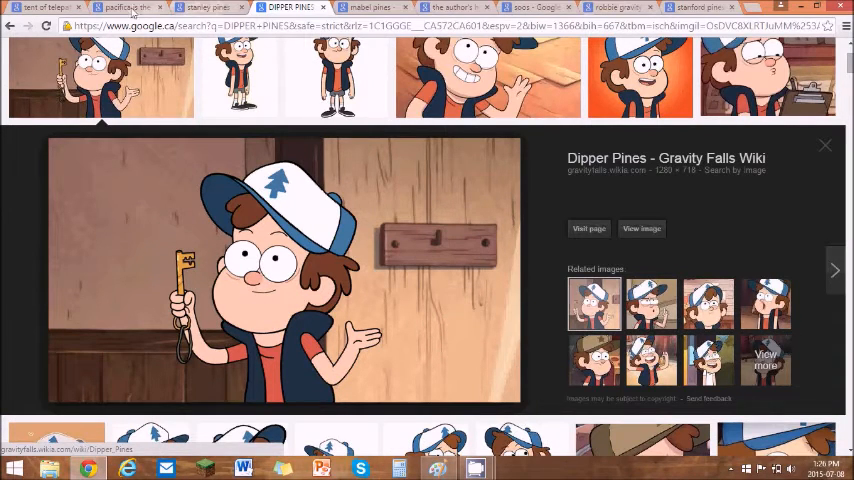
- View the Tent of Telepathy results, then bring the labelled wheel back in Paint
{"action": "left_click", "coordinate": [40, 7]}
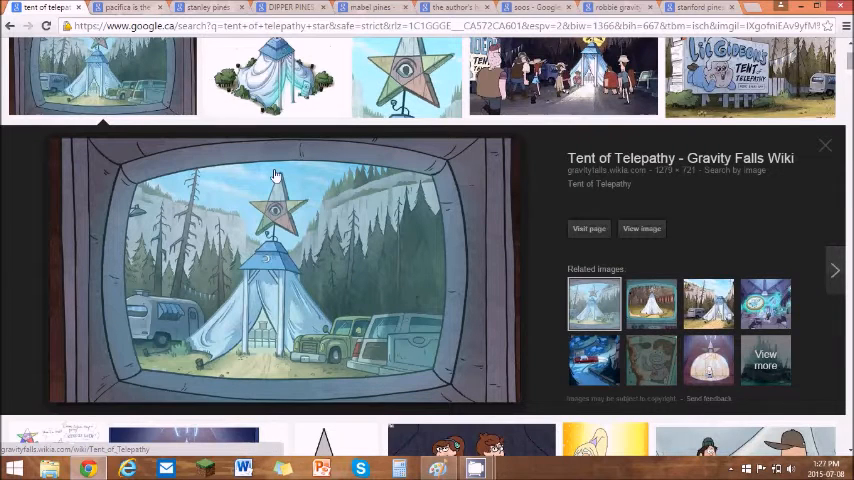
{"action": "mouse_move", "coordinate": [280, 290]}
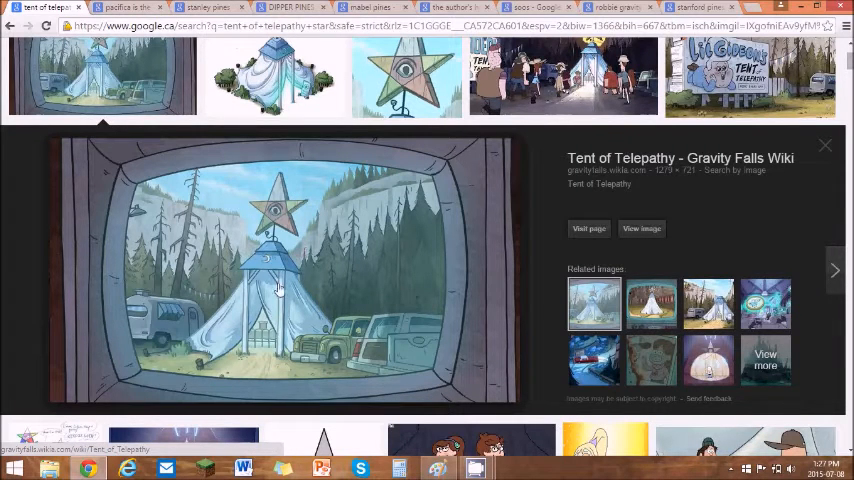
{"action": "mouse_move", "coordinate": [308, 230]}
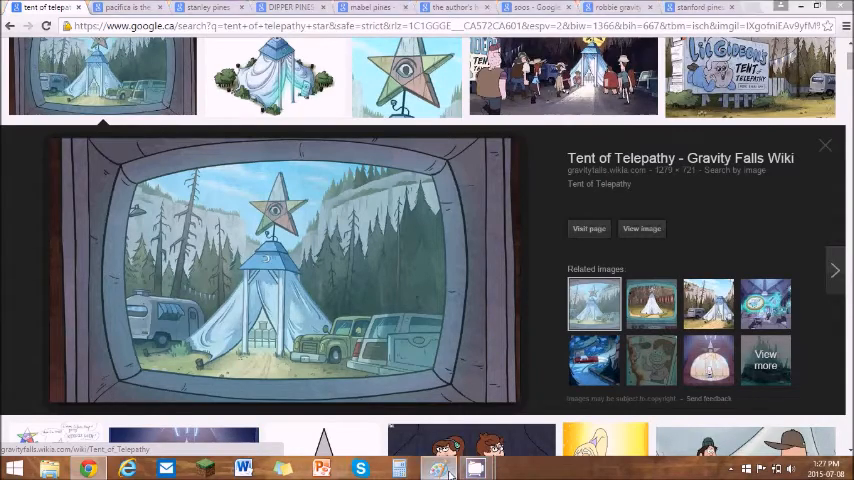
{"action": "left_click", "coordinate": [475, 468]}
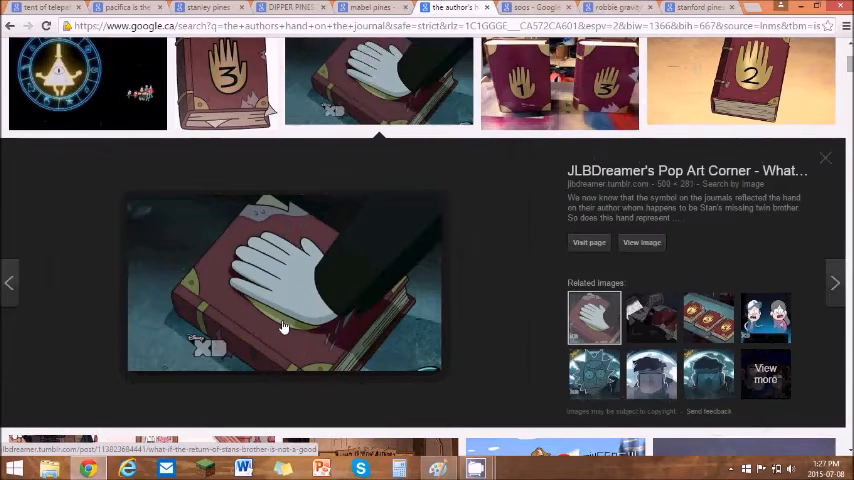
{"action": "mouse_move", "coordinate": [378, 307]}
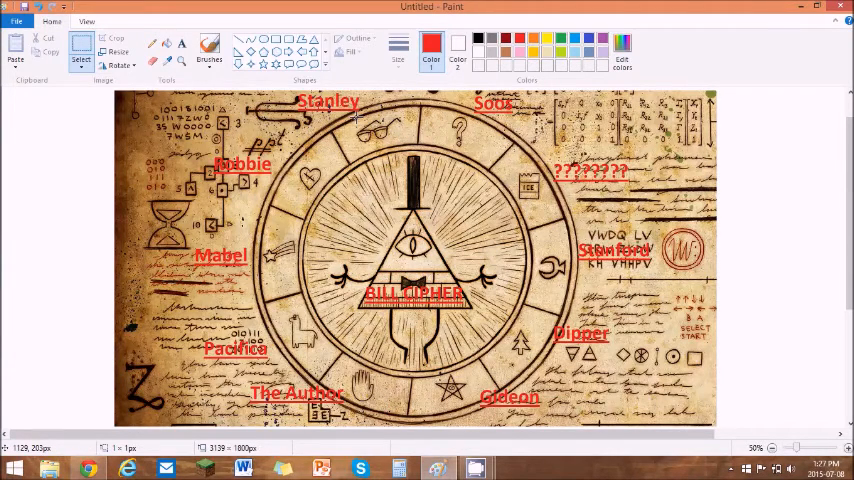
{"action": "mouse_move", "coordinate": [428, 133]}
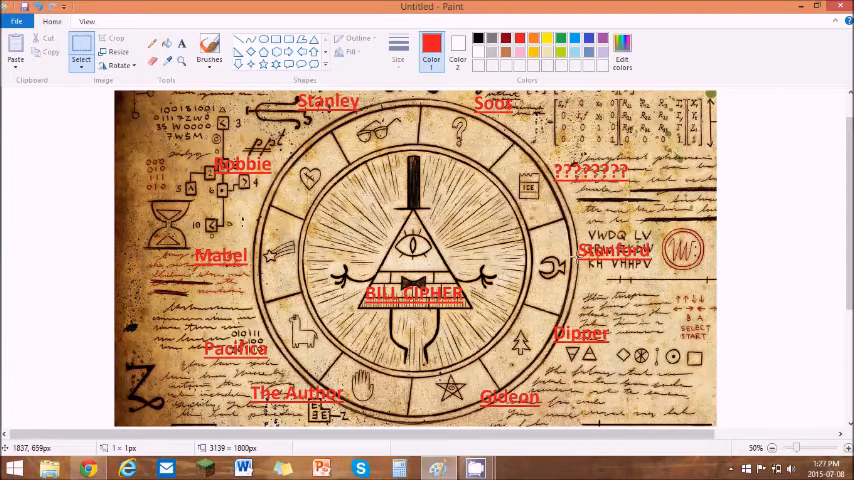
{"action": "mouse_move", "coordinate": [435, 221]}
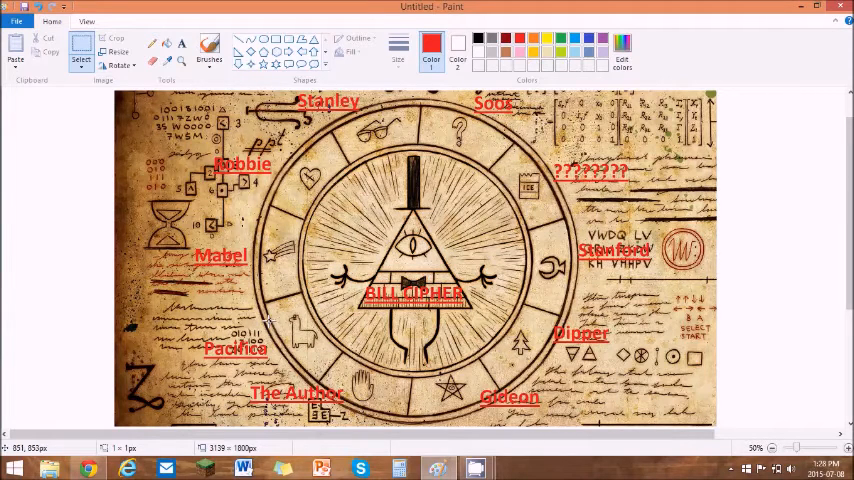
{"action": "mouse_move", "coordinate": [291, 361]}
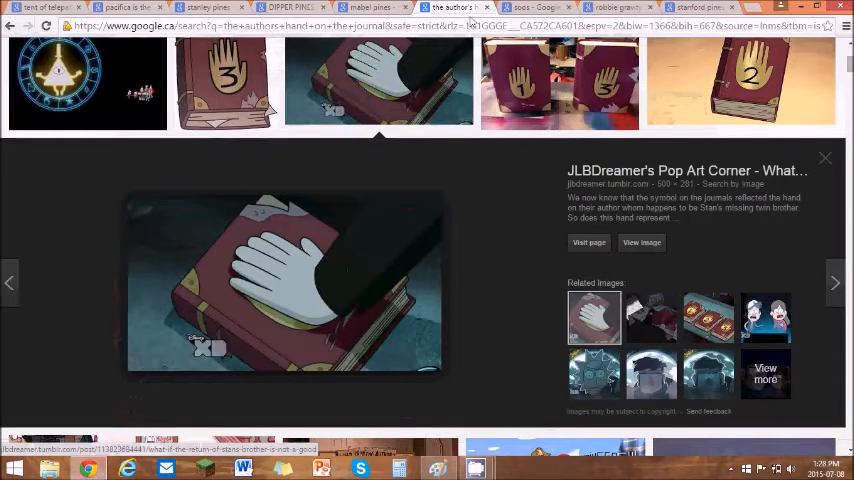
- Show the 'pacifica is the llama' results comparing her with the wheel's llama symbol
{"action": "left_click", "coordinate": [120, 8]}
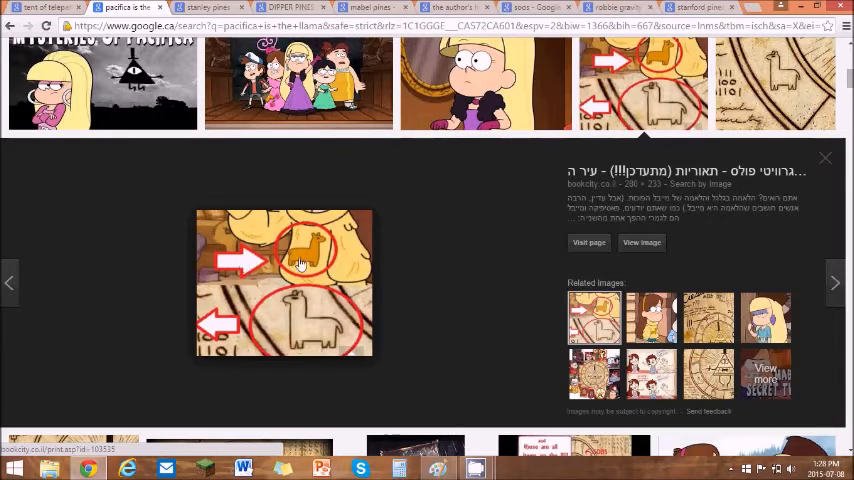
{"action": "mouse_move", "coordinate": [347, 320]}
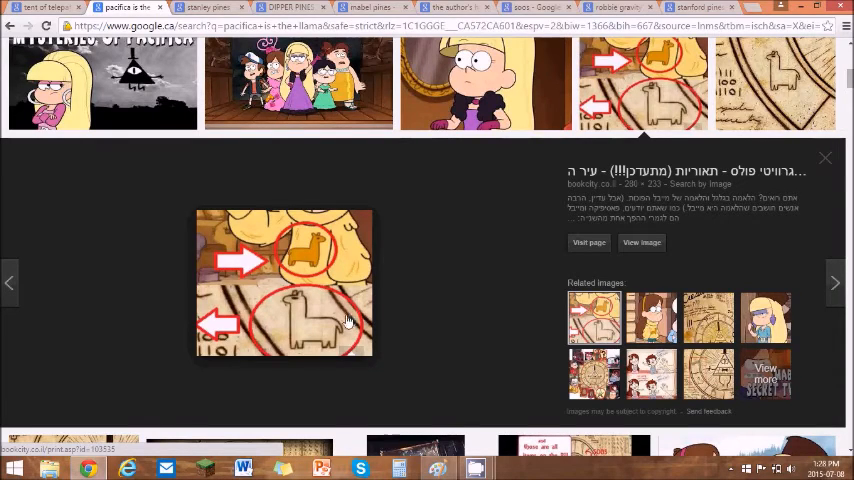
{"action": "mouse_move", "coordinate": [367, 246]}
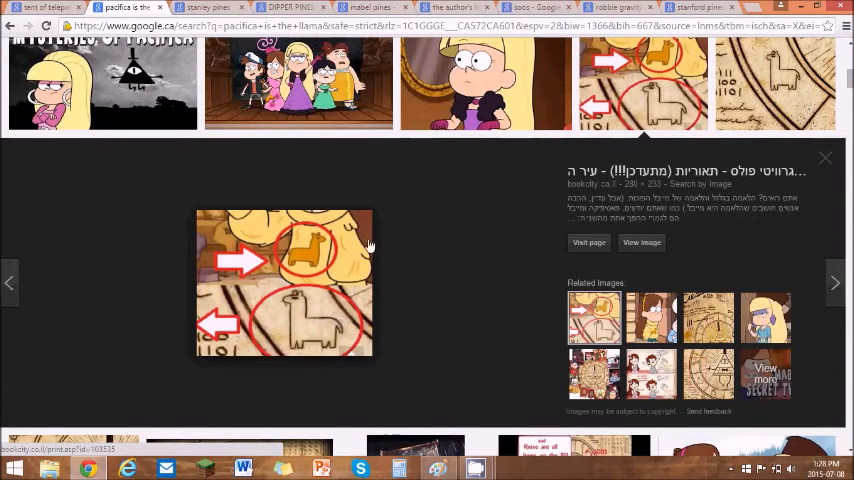
{"action": "mouse_move", "coordinate": [308, 253]}
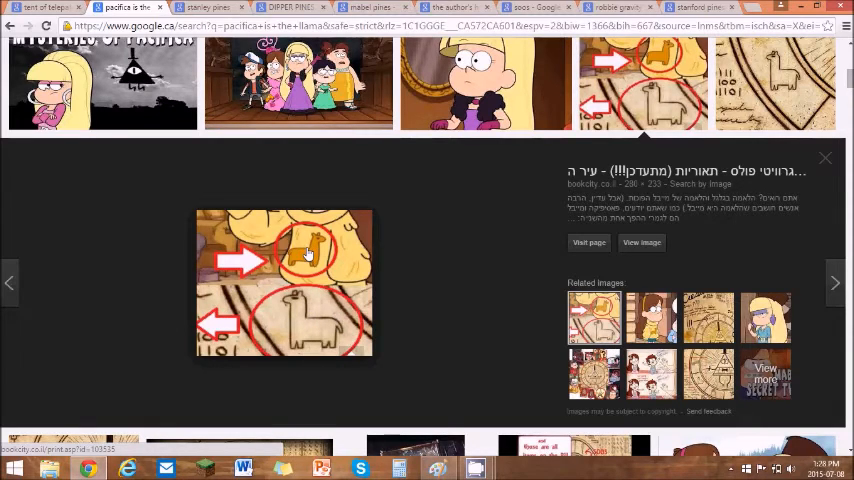
{"action": "mouse_move", "coordinate": [330, 317]}
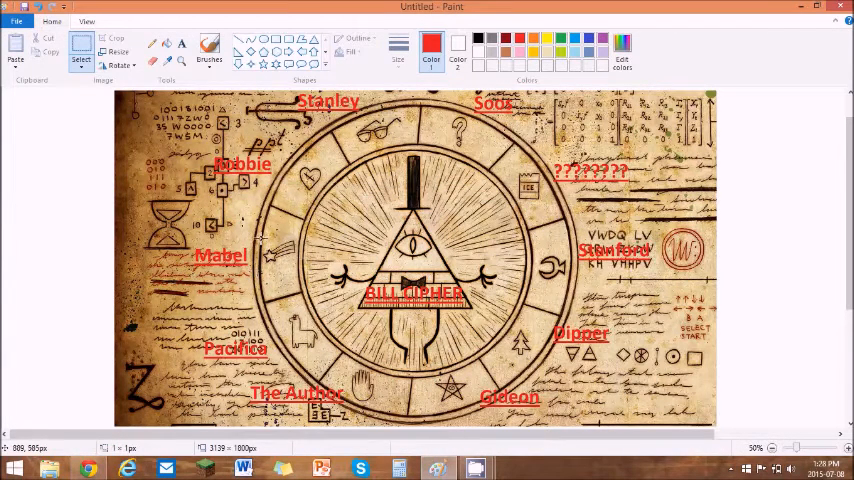
{"action": "mouse_move", "coordinate": [333, 360]}
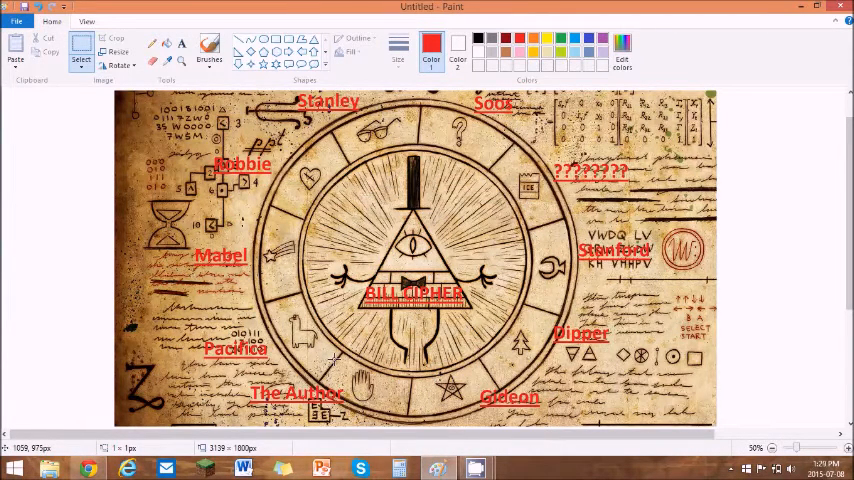
{"action": "mouse_move", "coordinate": [333, 363]}
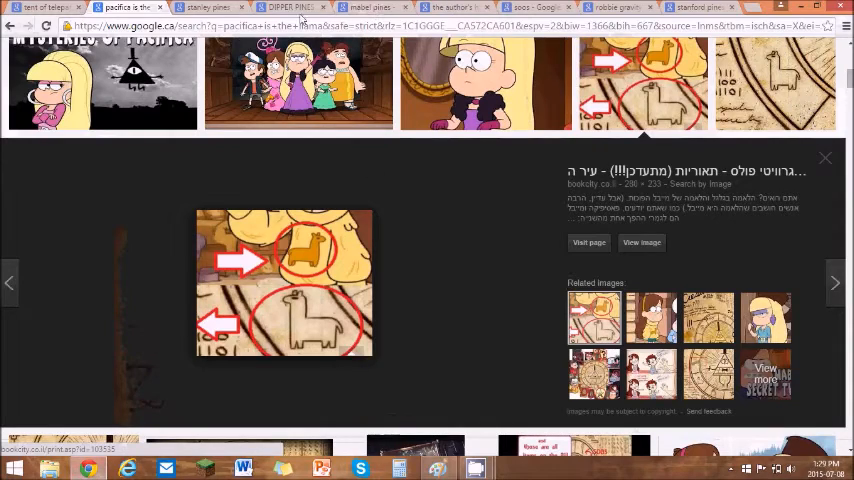
{"action": "left_click", "coordinate": [370, 7]}
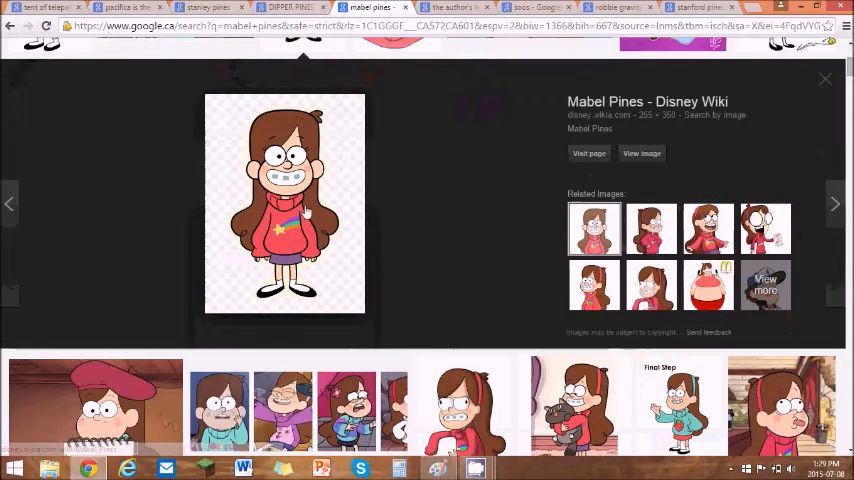
{"action": "mouse_move", "coordinate": [390, 234]}
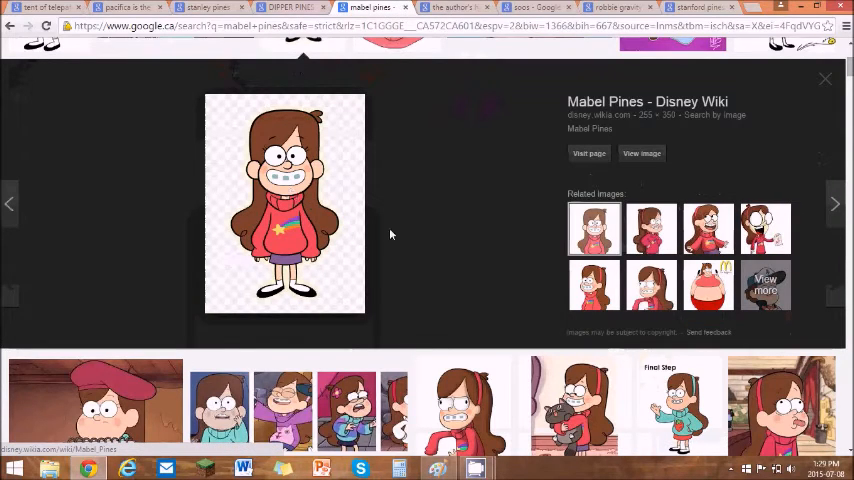
{"action": "mouse_move", "coordinate": [680, 430]}
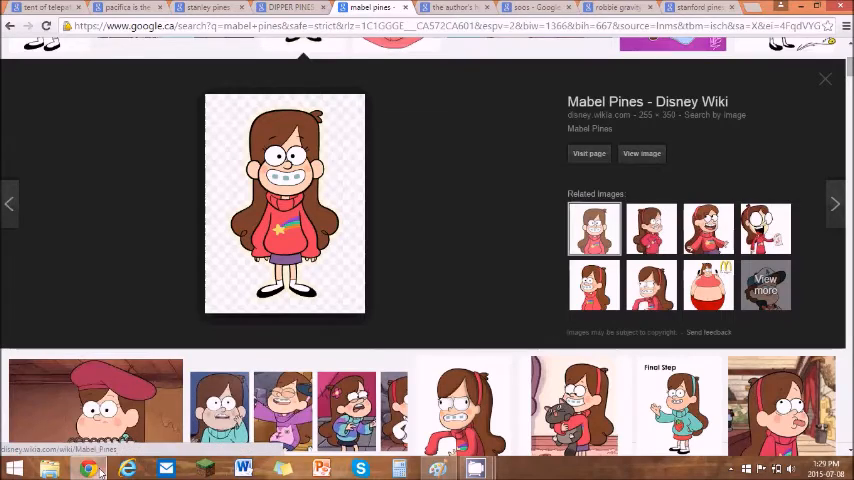
- Bring the labelled Bill Cipher wheel back in Paint after the Mabel Pines preview
{"action": "left_click", "coordinate": [475, 468]}
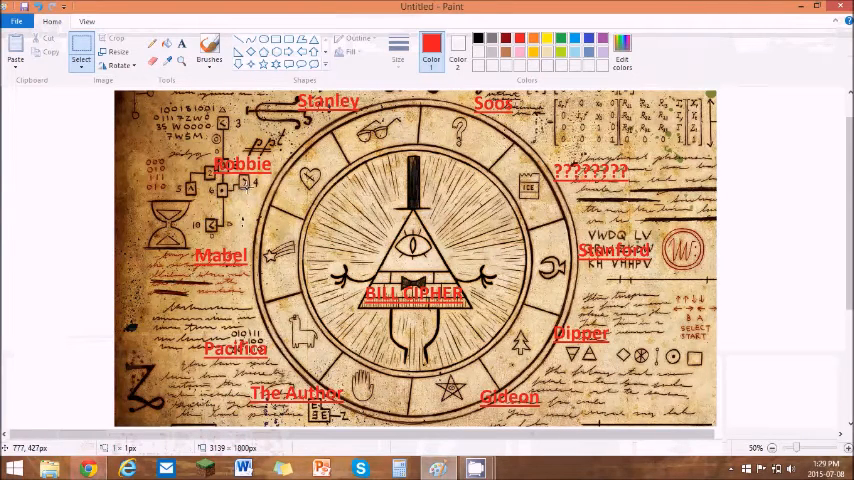
{"action": "mouse_move", "coordinate": [288, 185]}
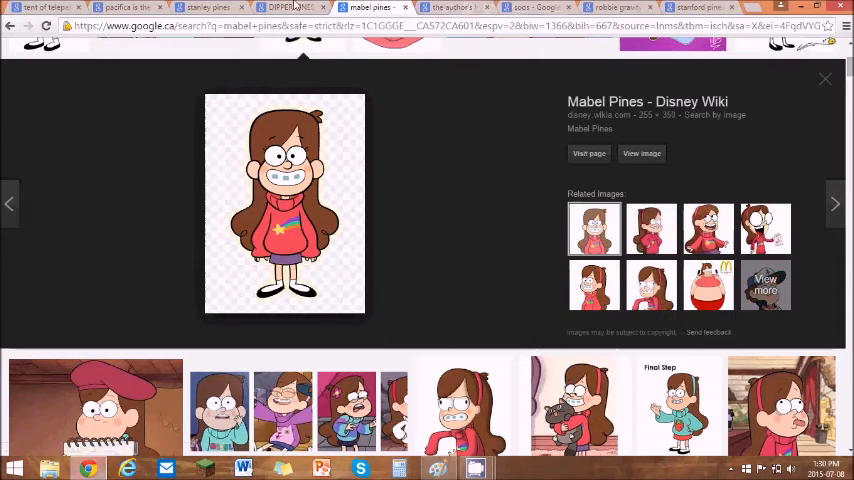
- Switch Chrome to another character's reference results tab
{"action": "left_click", "coordinate": [617, 7]}
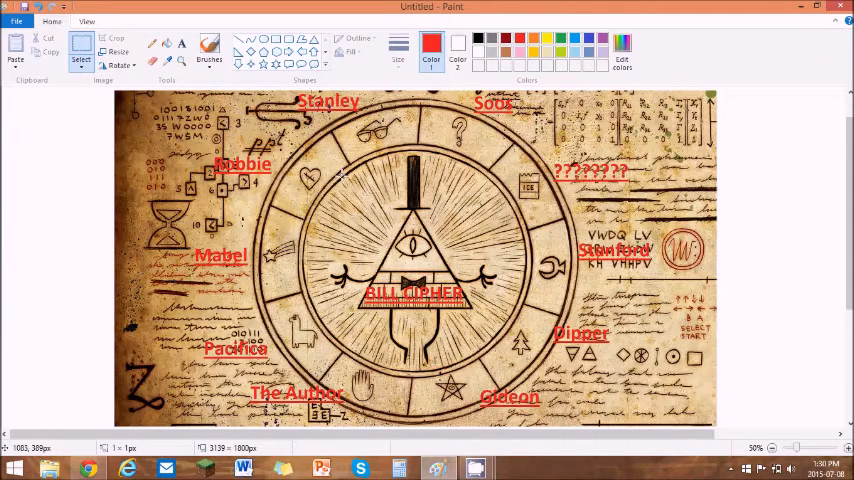
{"action": "mouse_move", "coordinate": [413, 190]}
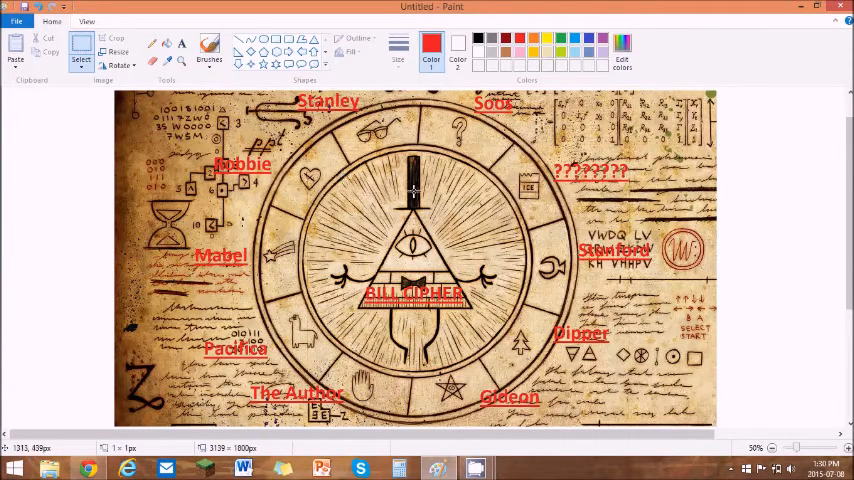